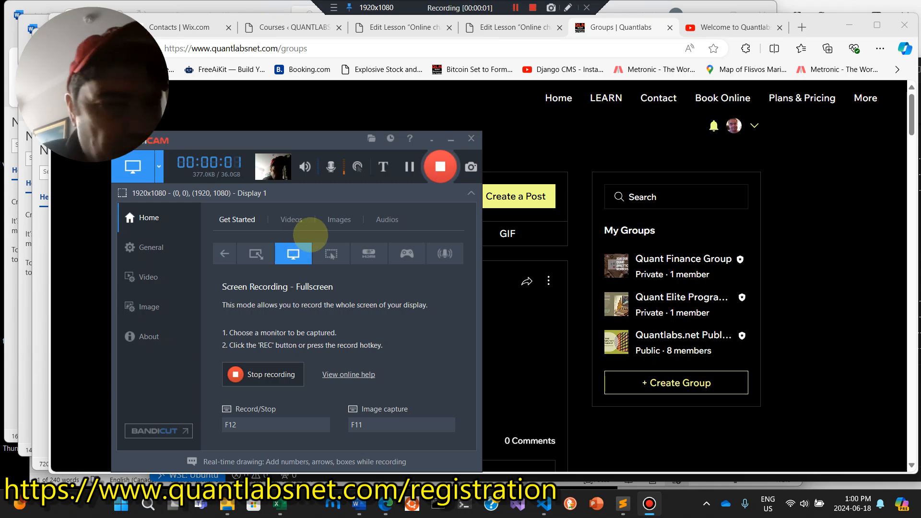
Step: Browse the QuantLabs.net site's My Groups area to find the Quantlabs.net Public group
{"action": "left_click", "coordinate": [470, 139]}
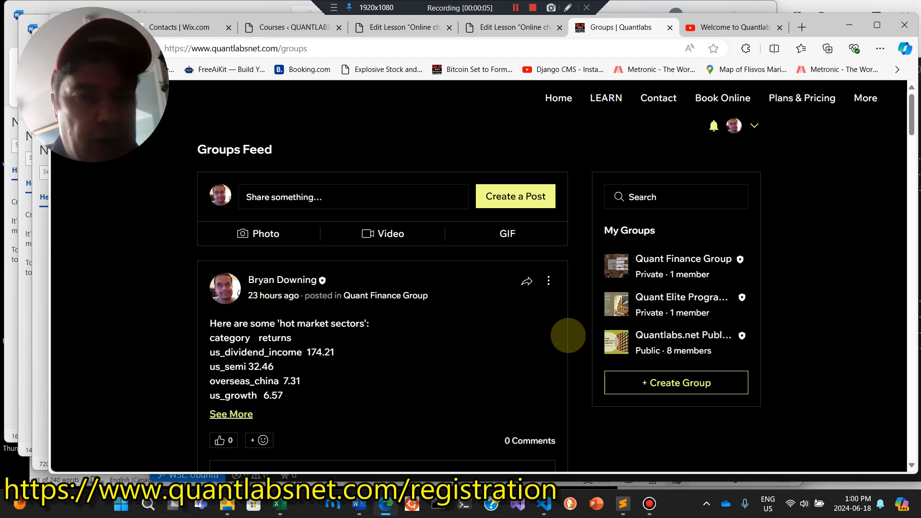
{"action": "mouse_move", "coordinate": [662, 339]}
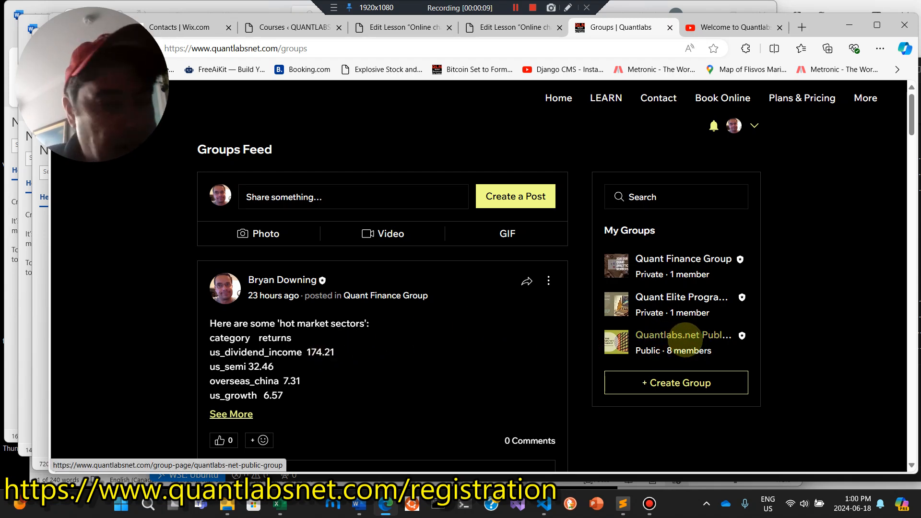
{"action": "scroll", "scroll_direction": "down", "scroll_amount": 3}
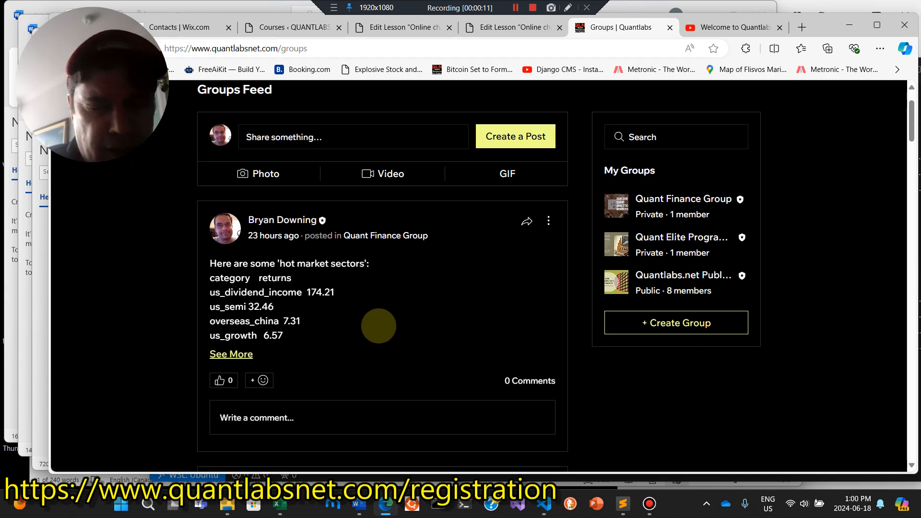
{"action": "scroll", "scroll_direction": "up", "scroll_amount": 3}
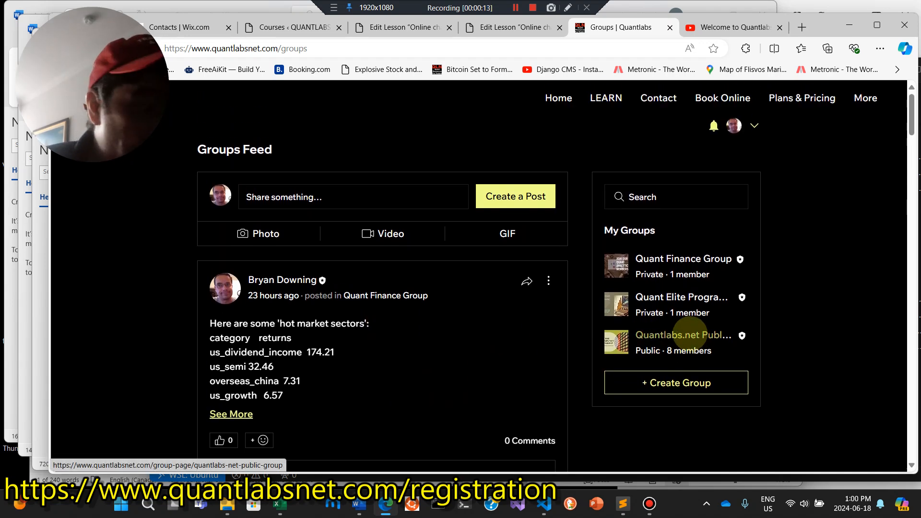
{"action": "scroll", "scroll_direction": "down", "scroll_amount": 3}
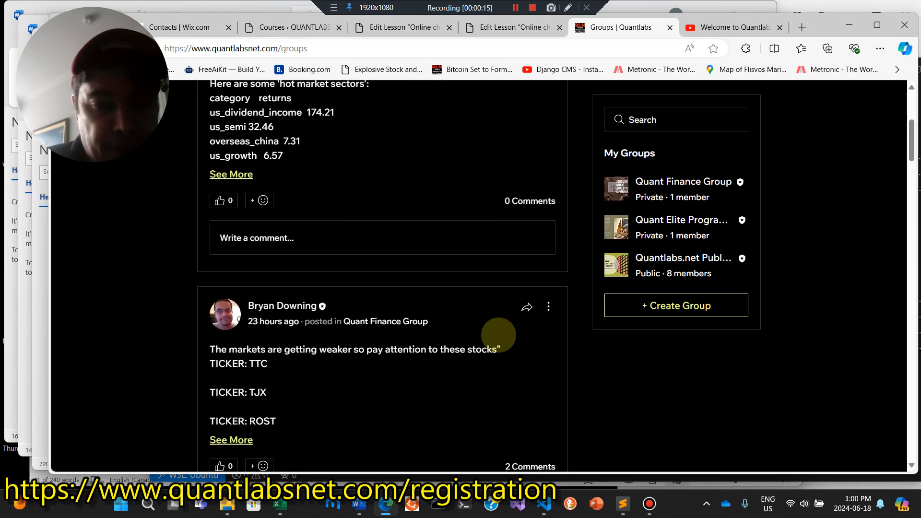
{"action": "scroll", "scroll_direction": "down", "scroll_amount": 3}
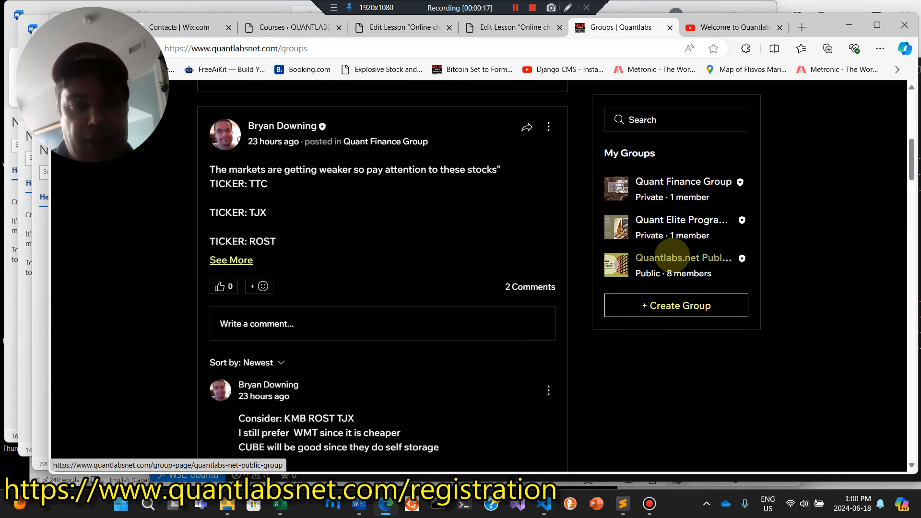
{"action": "scroll", "scroll_direction": "up", "scroll_amount": 3}
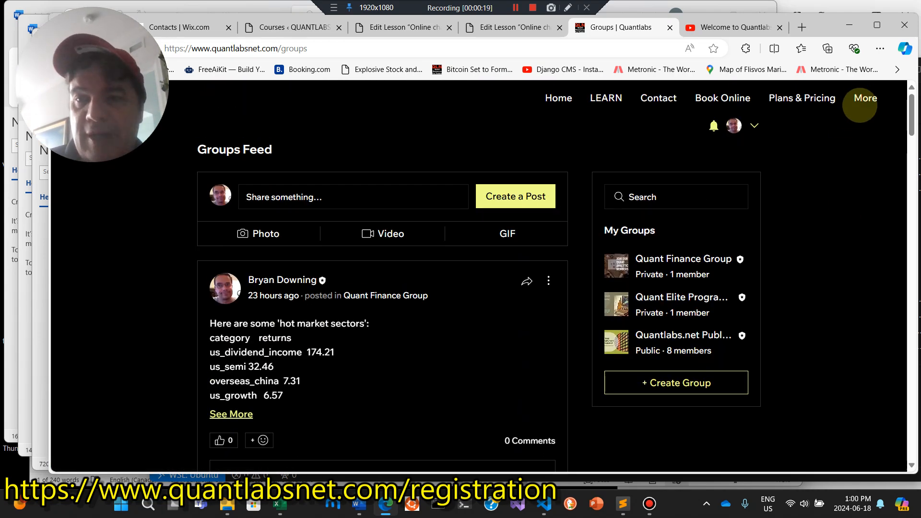
{"action": "left_click", "coordinate": [864, 98]}
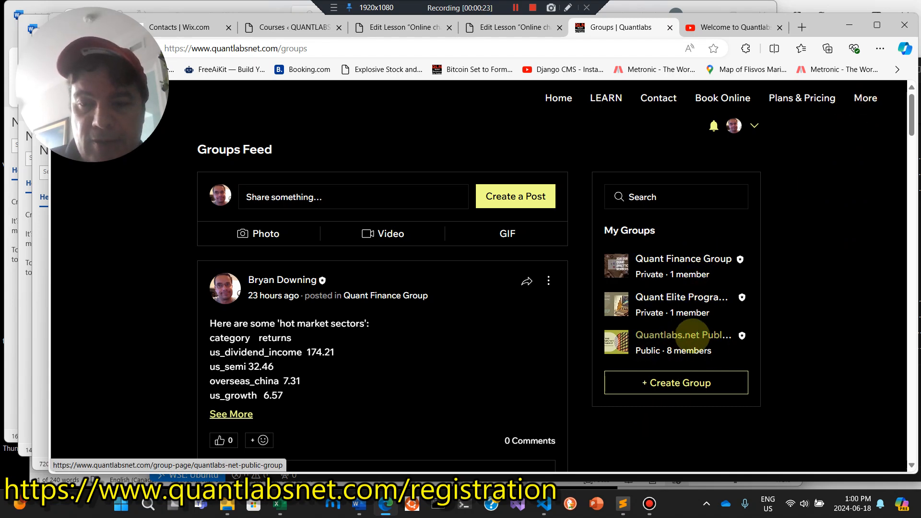
Step: Enter the Quantlabs.net Public group's Discussion and start downloading the June13News.zip attachment
{"action": "left_click", "coordinate": [683, 334]}
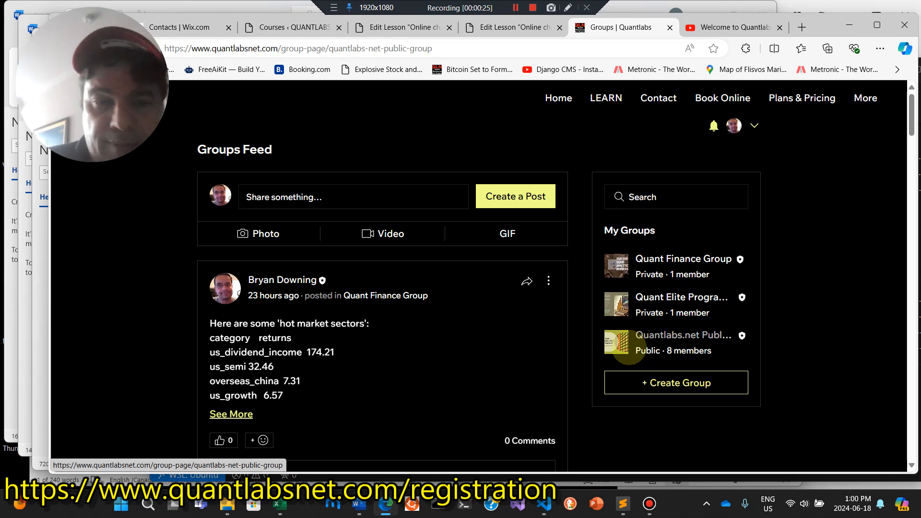
{"action": "left_click", "coordinate": [683, 334]}
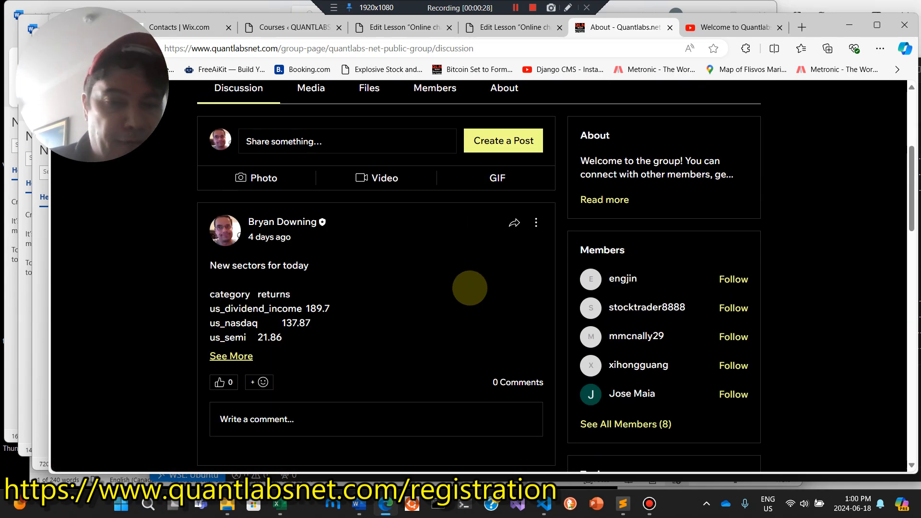
{"action": "scroll", "scroll_direction": "down", "scroll_amount": 3}
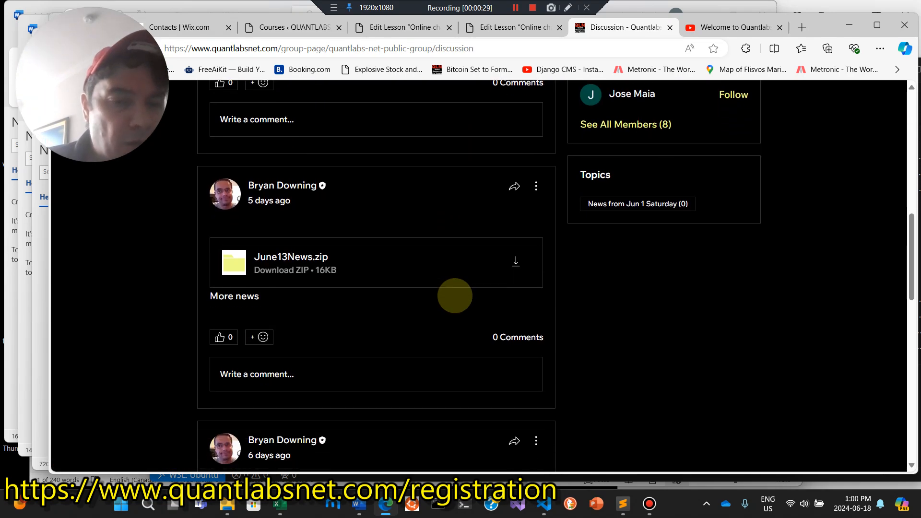
{"action": "scroll", "scroll_direction": "down", "scroll_amount": 3}
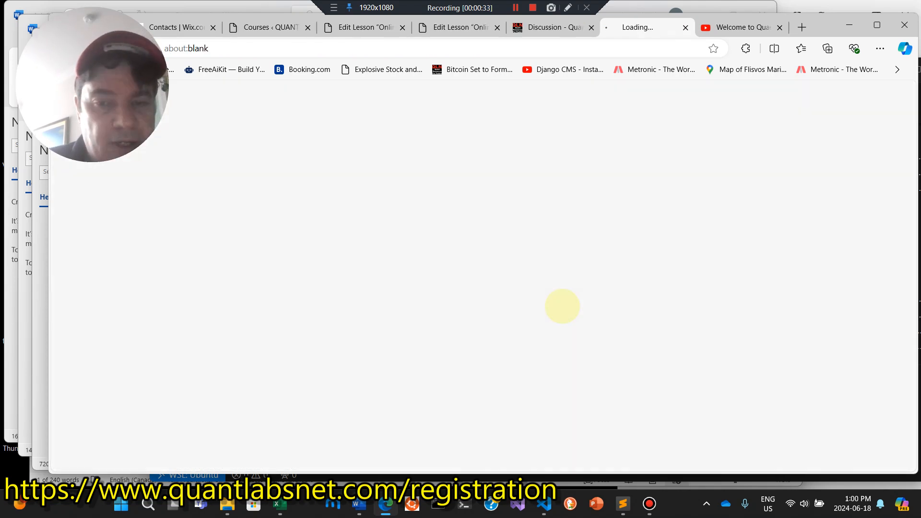
Step: Extract the downloaded news zip in Downloads into the suggested same-named folder
{"action": "left_click", "coordinate": [827, 48]}
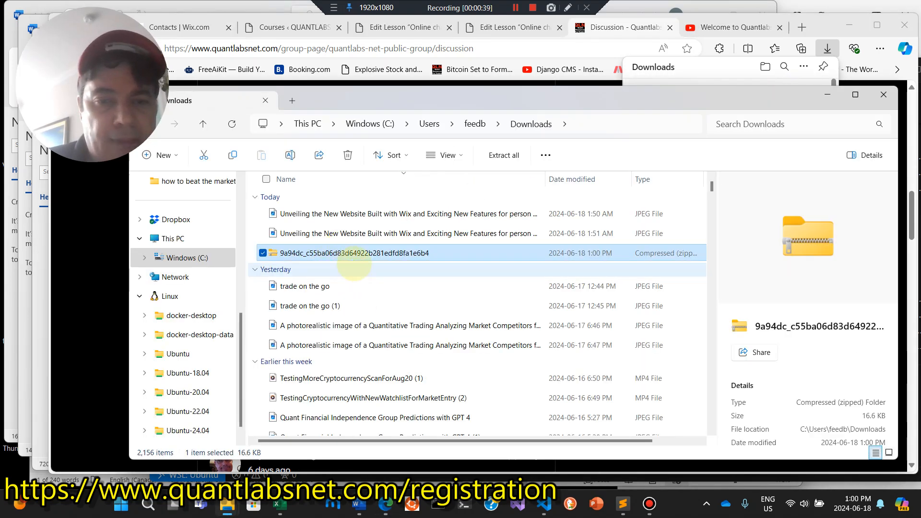
{"action": "right_click", "coordinate": [352, 252]}
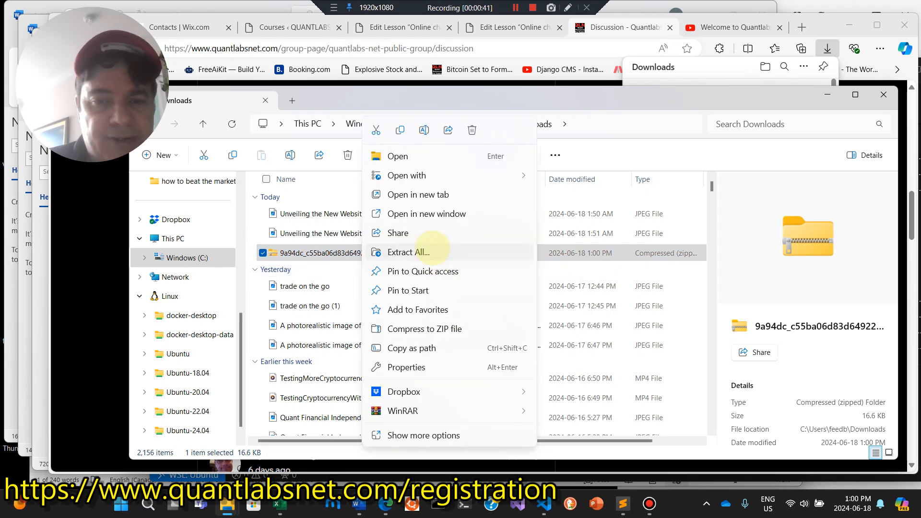
{"action": "left_click", "coordinate": [408, 252]}
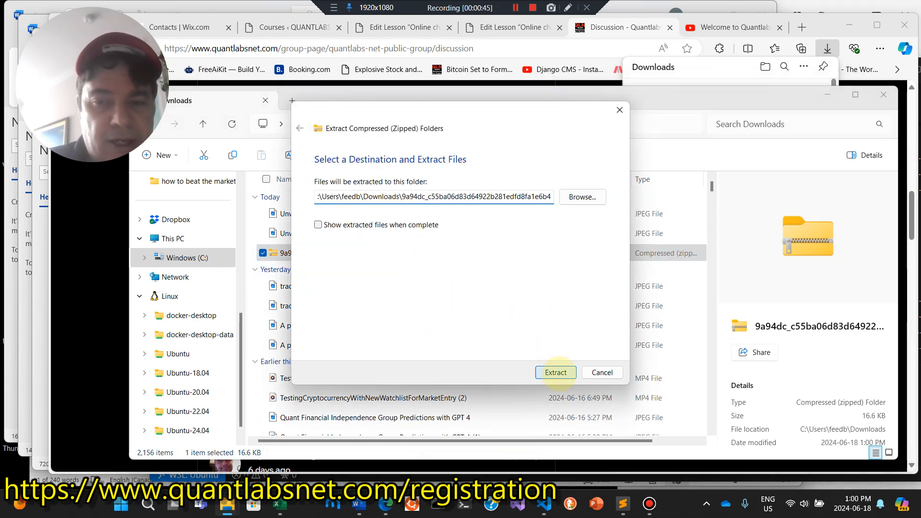
{"action": "left_click", "coordinate": [554, 373]}
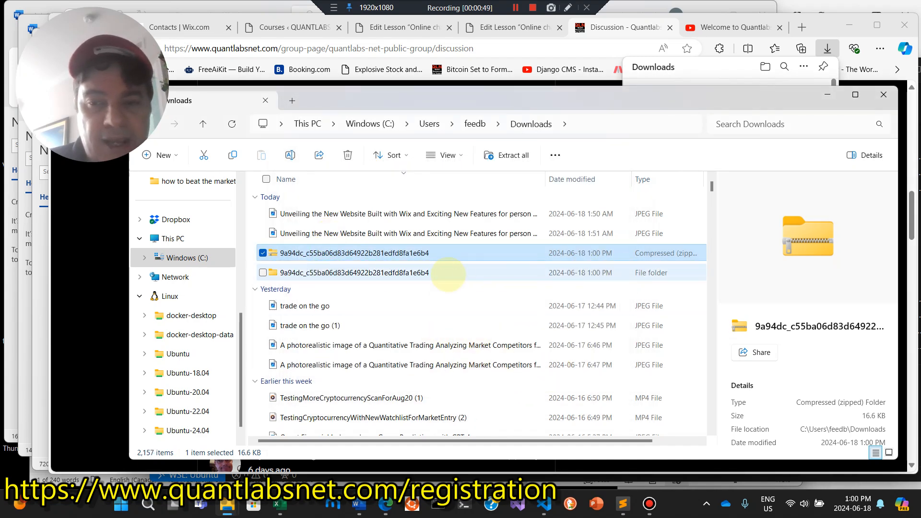
{"action": "double_click", "coordinate": [354, 272]}
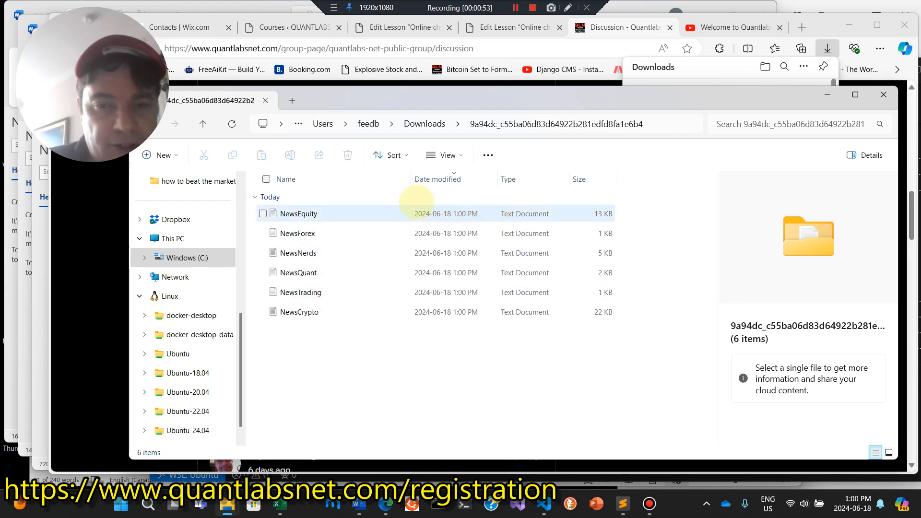
{"action": "left_click", "coordinate": [286, 179]}
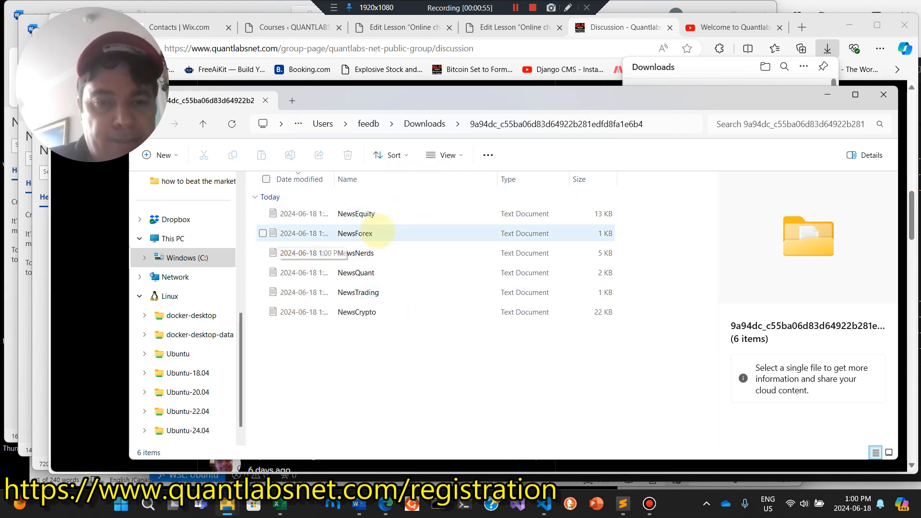
{"action": "left_click", "coordinate": [356, 213]}
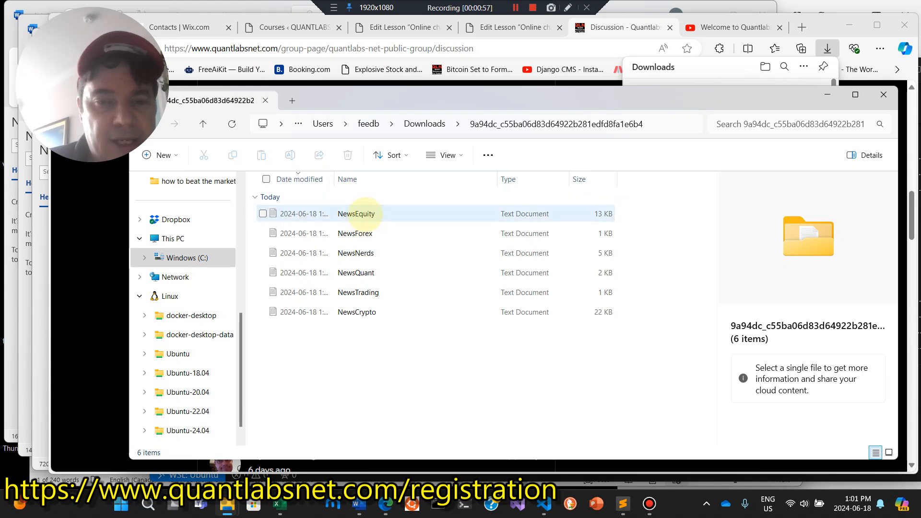
{"action": "right_click", "coordinate": [356, 213]}
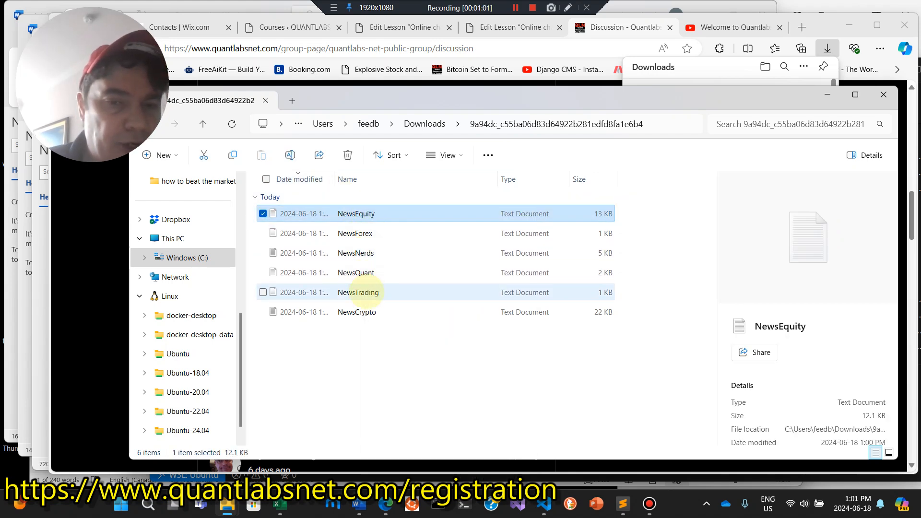
{"action": "mouse_move", "coordinate": [356, 272]}
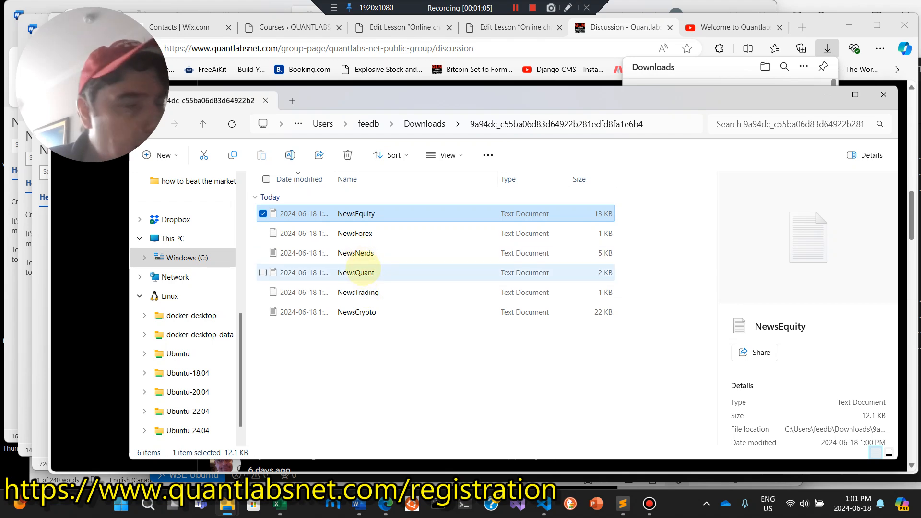
{"action": "mouse_move", "coordinate": [357, 311]}
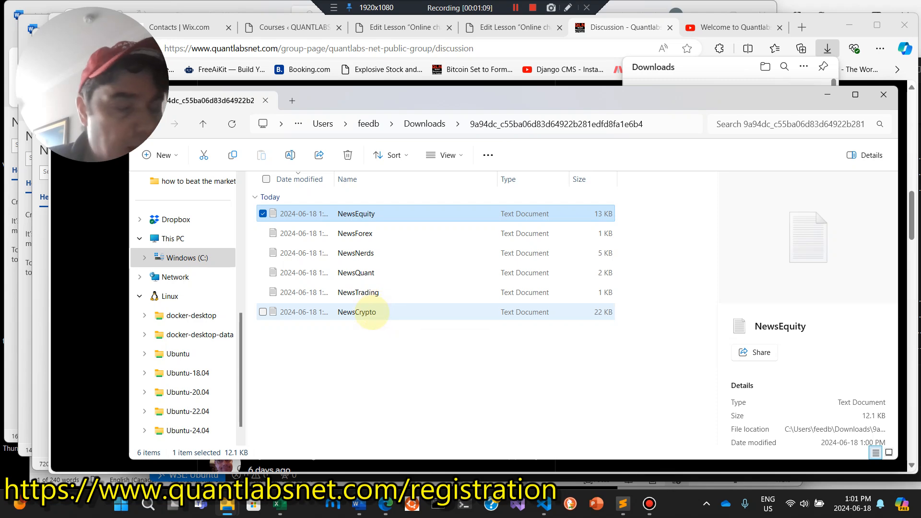
{"action": "right_click", "coordinate": [356, 311]}
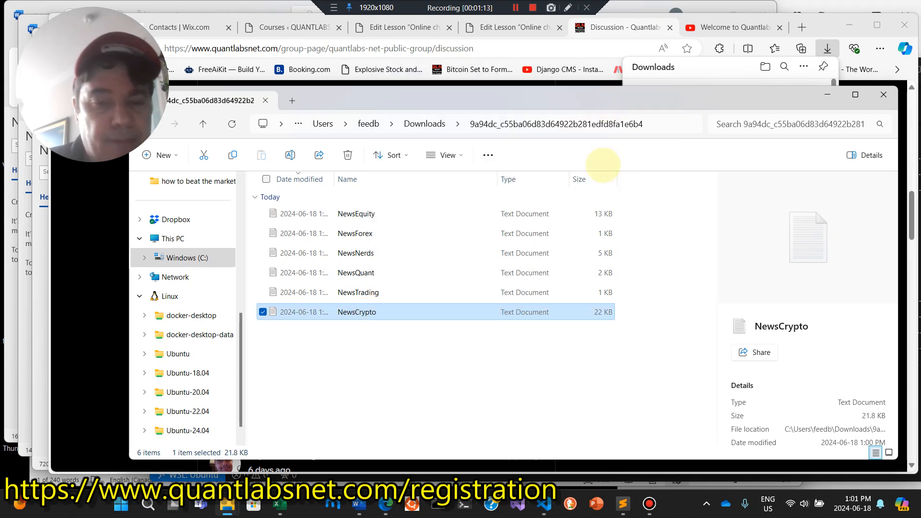
Step: Read NewsCrypto.txt's crypto headlines and links in Notepad, then close it
{"action": "double_click", "coordinate": [356, 312]}
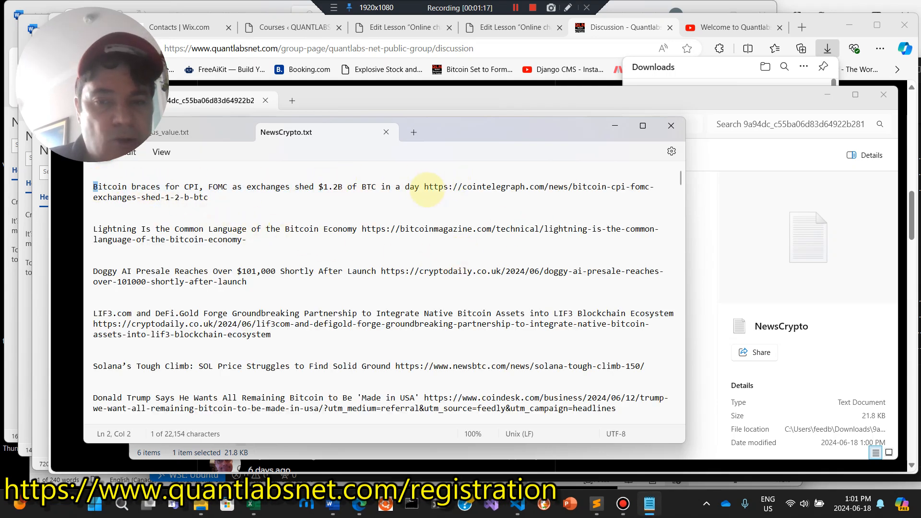
{"action": "scroll", "scroll_direction": "down", "scroll_amount": 3}
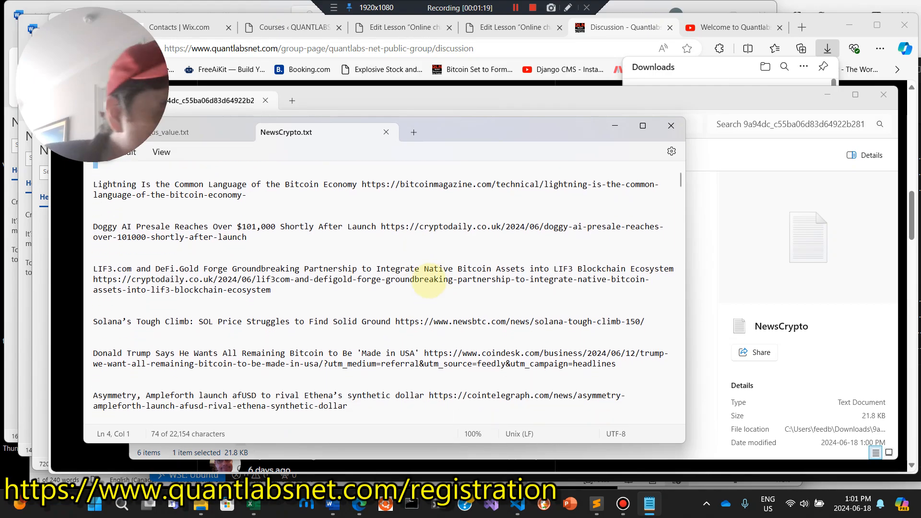
{"action": "scroll", "scroll_direction": "down", "scroll_amount": 3}
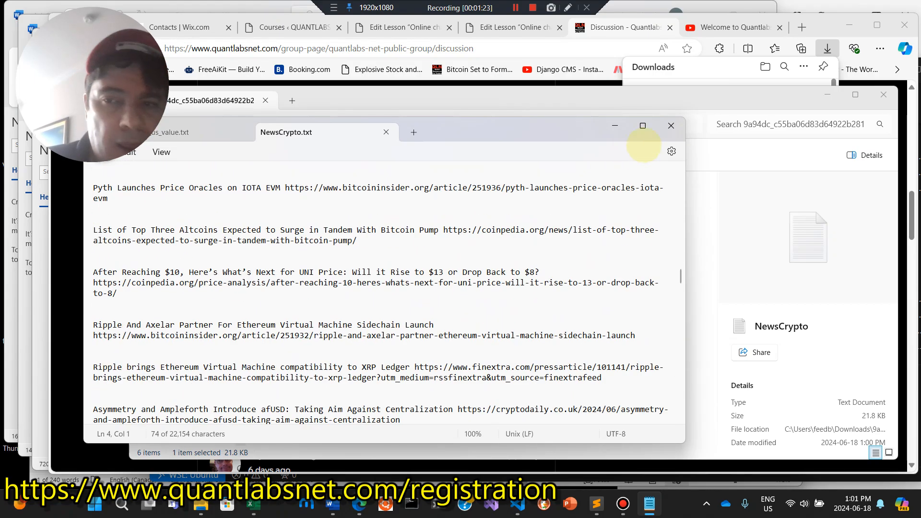
{"action": "left_click", "coordinate": [670, 125]}
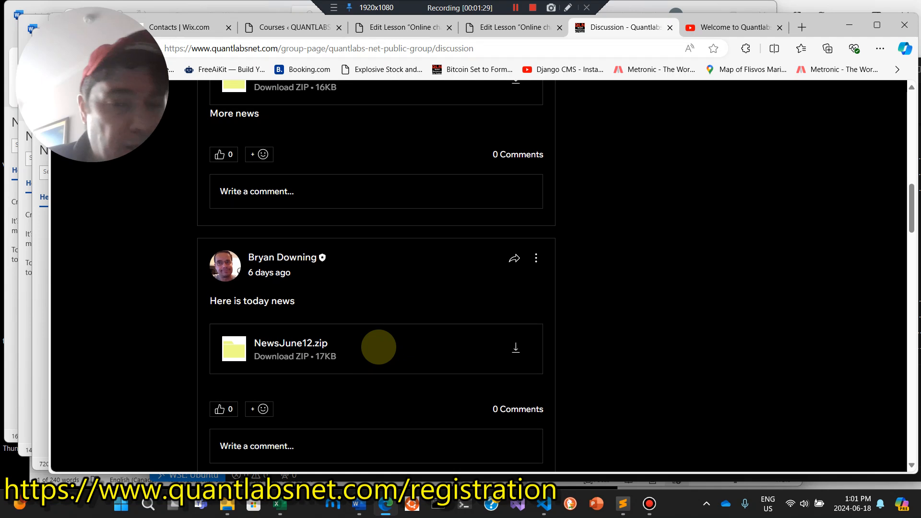
{"action": "scroll", "scroll_direction": "up", "scroll_amount": 3}
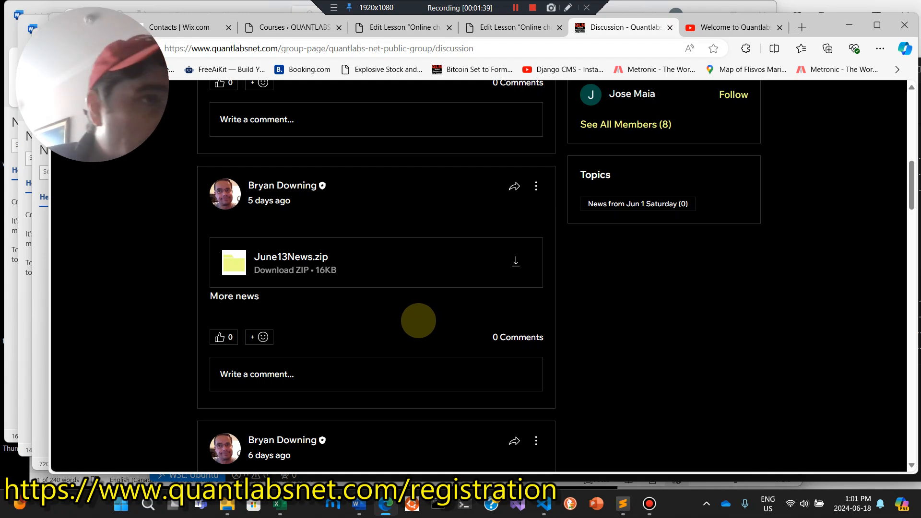
{"action": "mouse_move", "coordinate": [574, 359]}
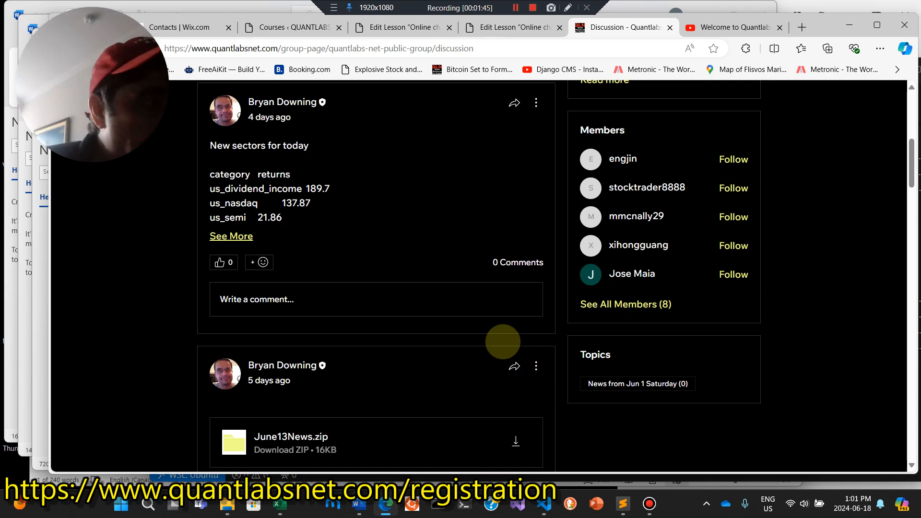
{"action": "scroll", "scroll_direction": "down", "scroll_amount": 3}
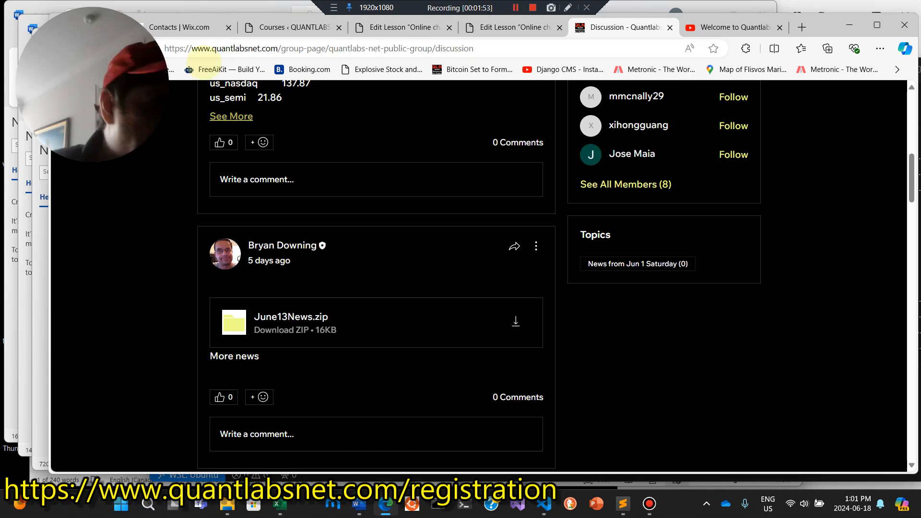
{"action": "scroll", "scroll_direction": "down", "scroll_amount": 3}
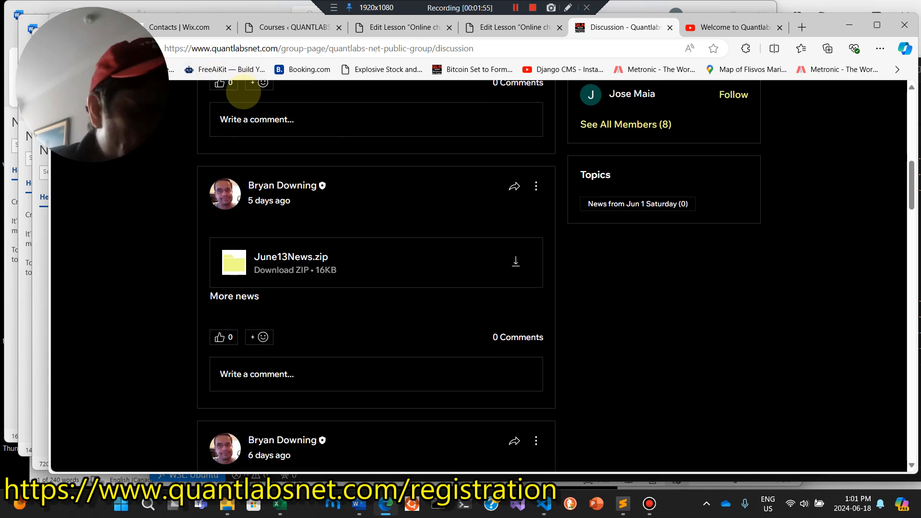
{"action": "scroll", "scroll_direction": "down", "scroll_amount": 3}
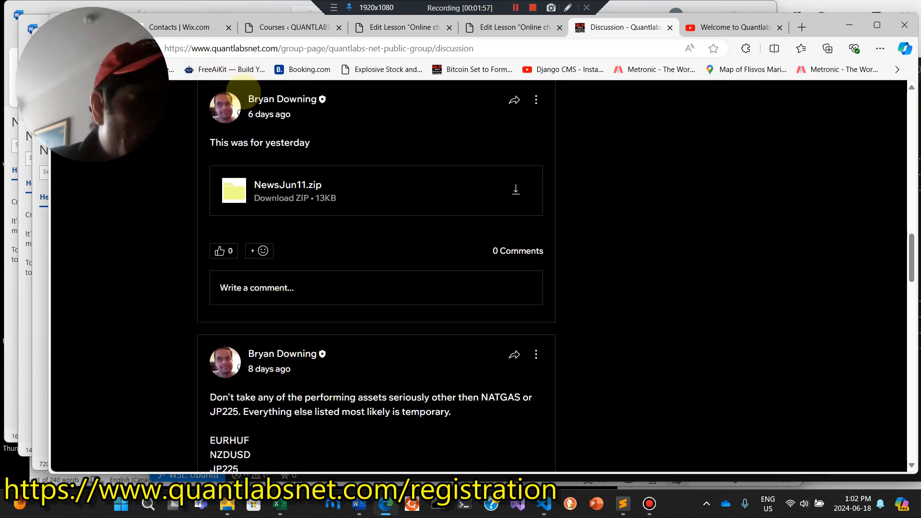
{"action": "scroll", "scroll_direction": "up", "scroll_amount": 3}
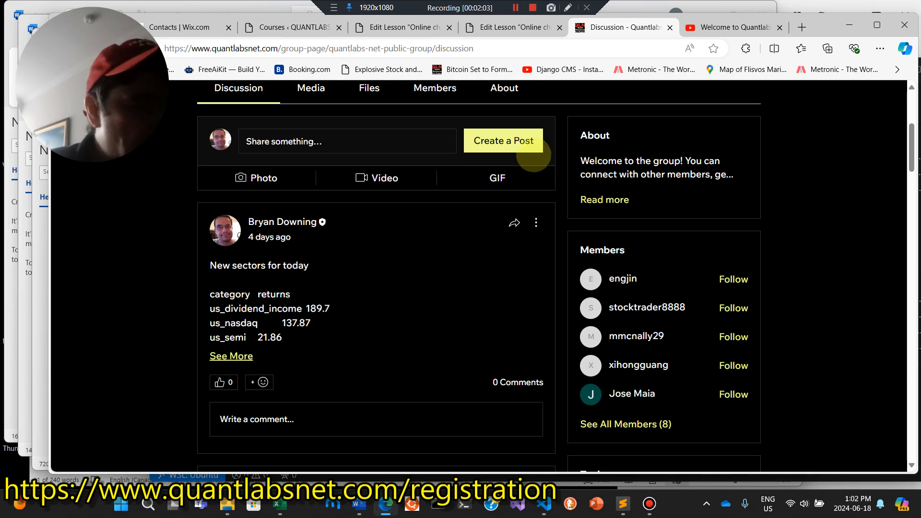
{"action": "scroll", "scroll_direction": "up", "scroll_amount": 3}
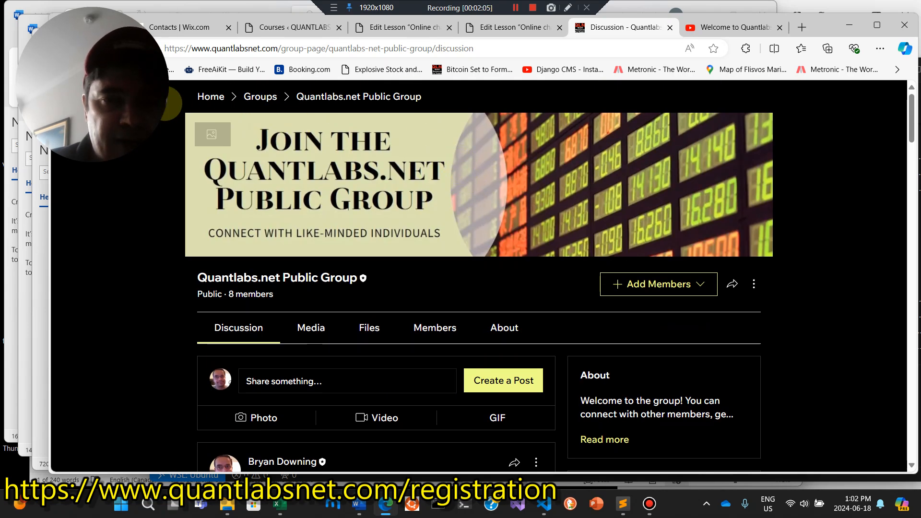